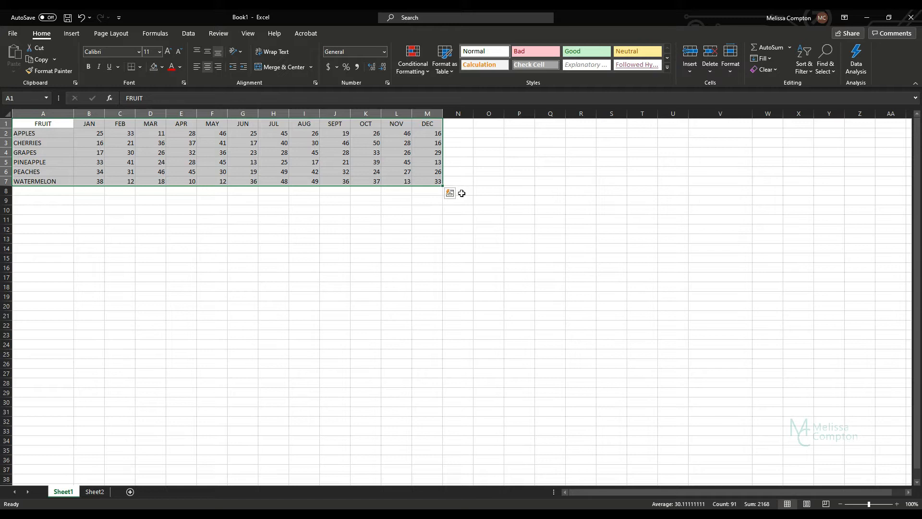
mouse_move(450, 193)
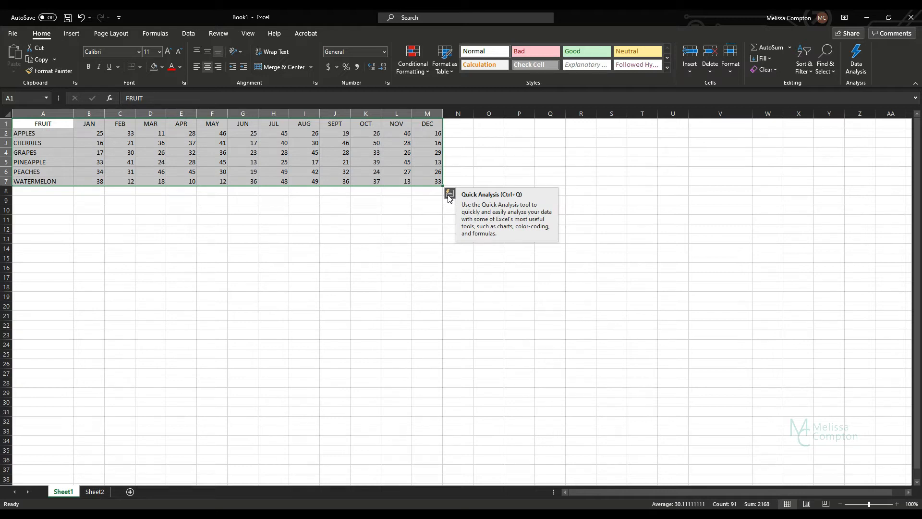
Step: Open Quick Analysis for the selected A1:M7 fruit table, showing Formatting choices
click(450, 194)
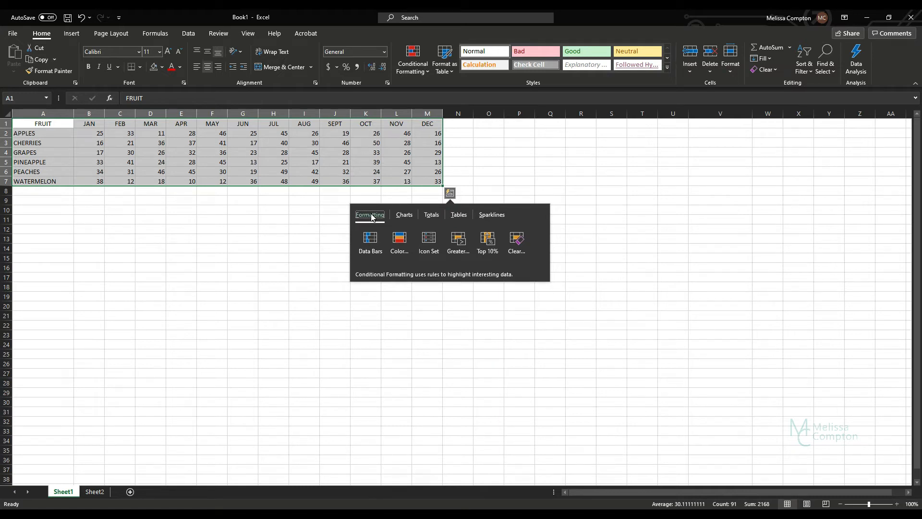
mouse_move(403, 215)
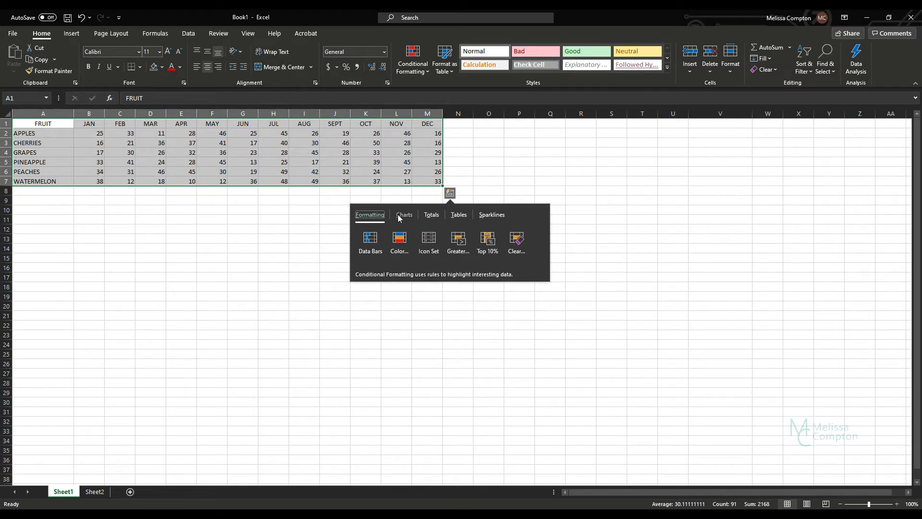
mouse_move(458, 214)
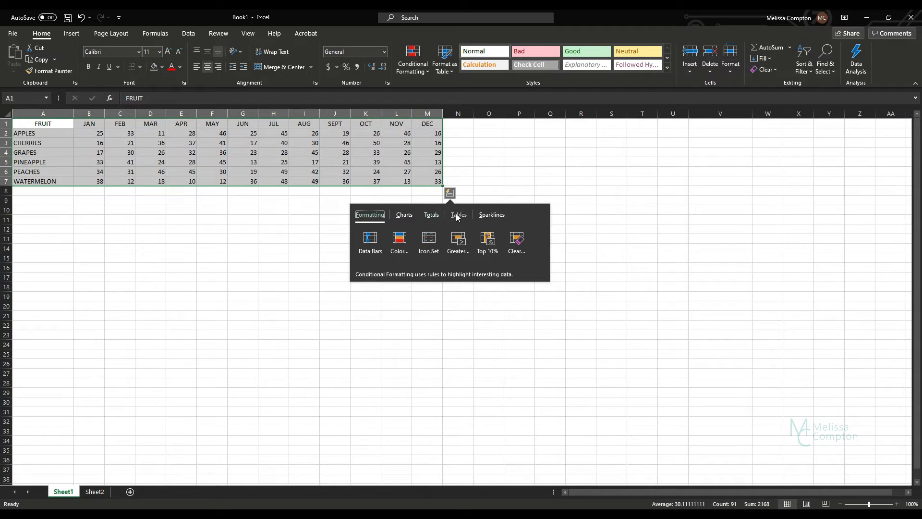
mouse_move(379, 219)
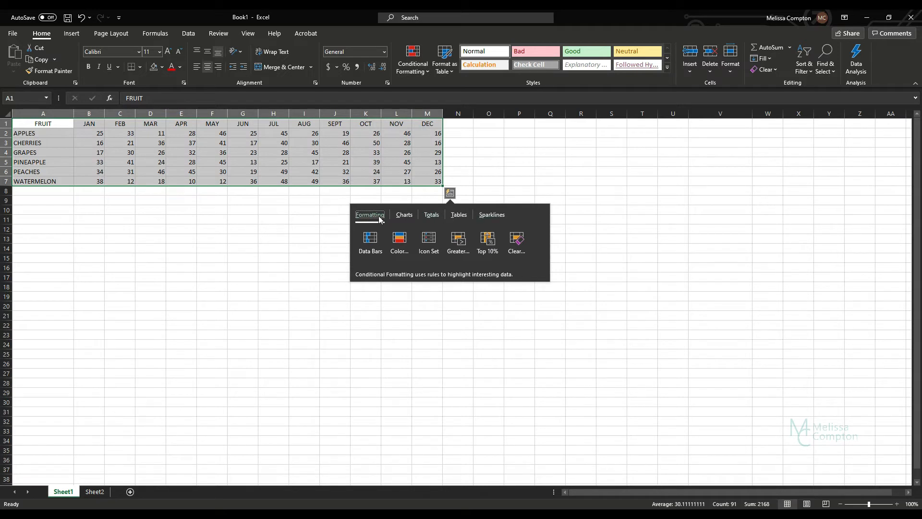
Step: Preview Greater Than 30 highlighting with Yellow Fill and Red Border, then dismiss it
click(370, 241)
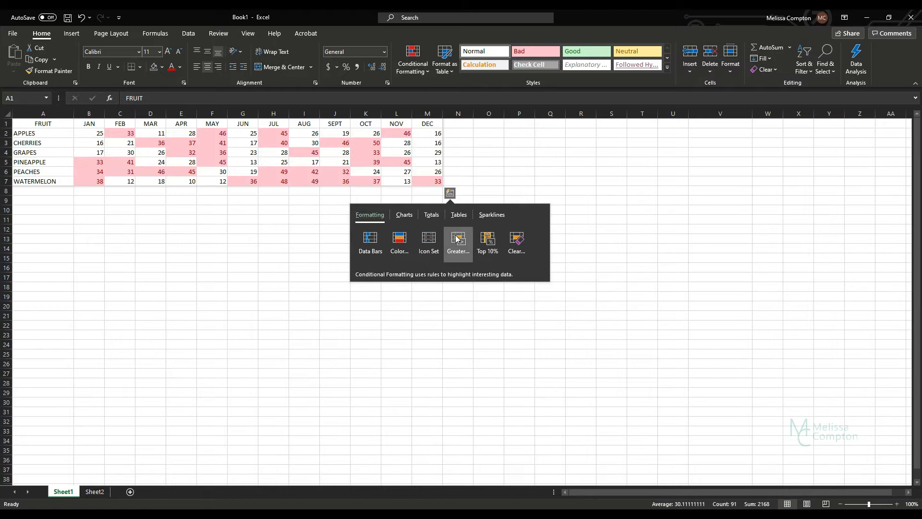
click(458, 241)
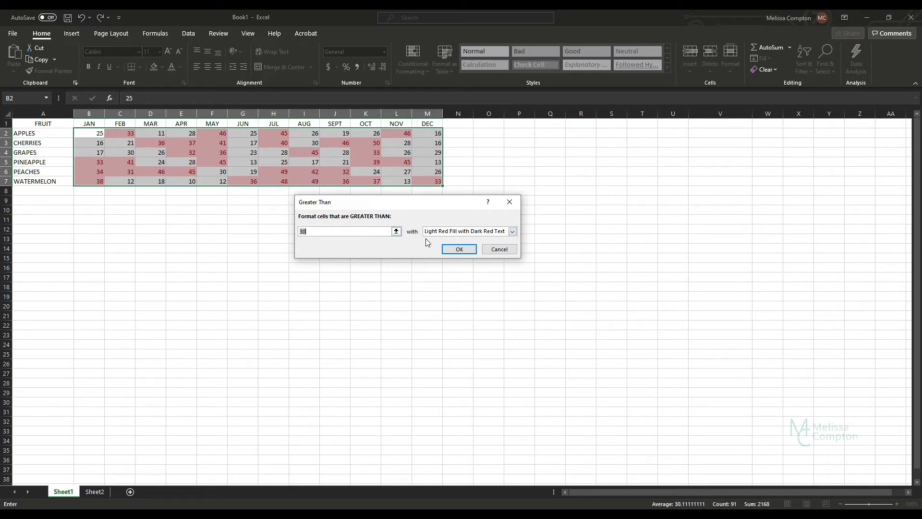
click(513, 231)
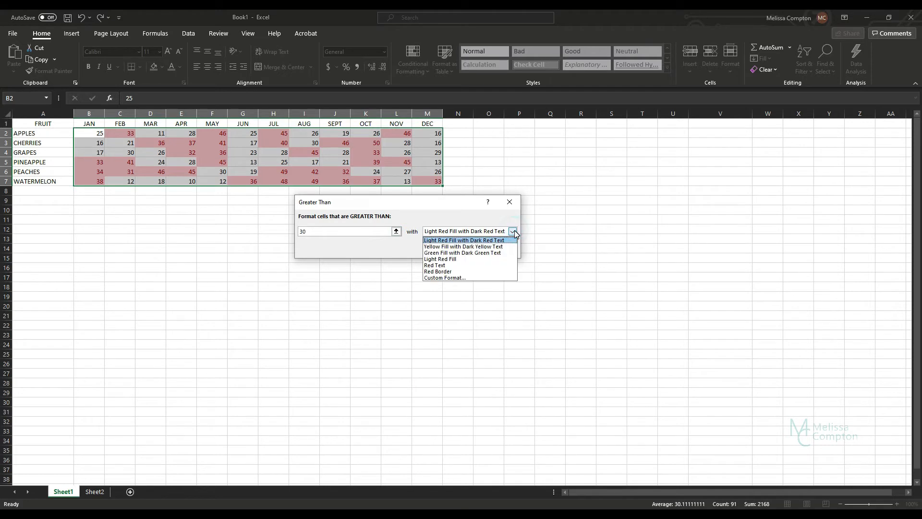
click(464, 246)
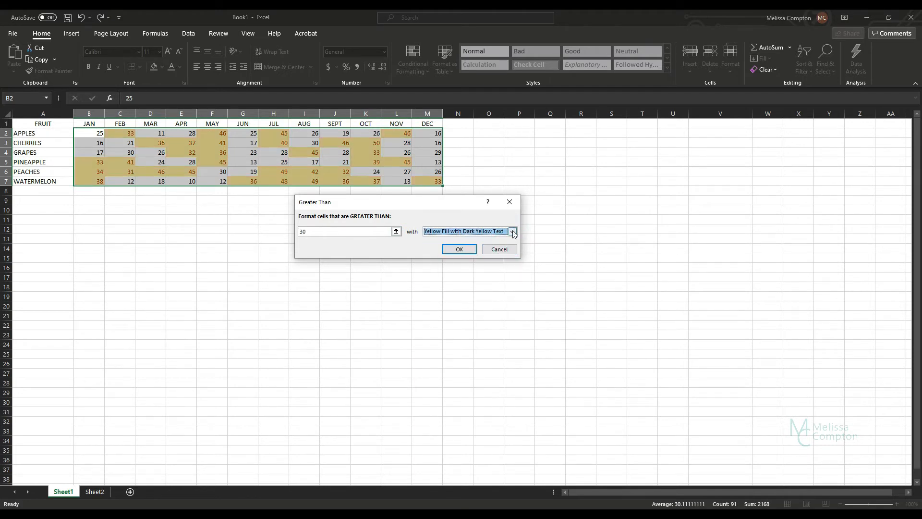
click(513, 230)
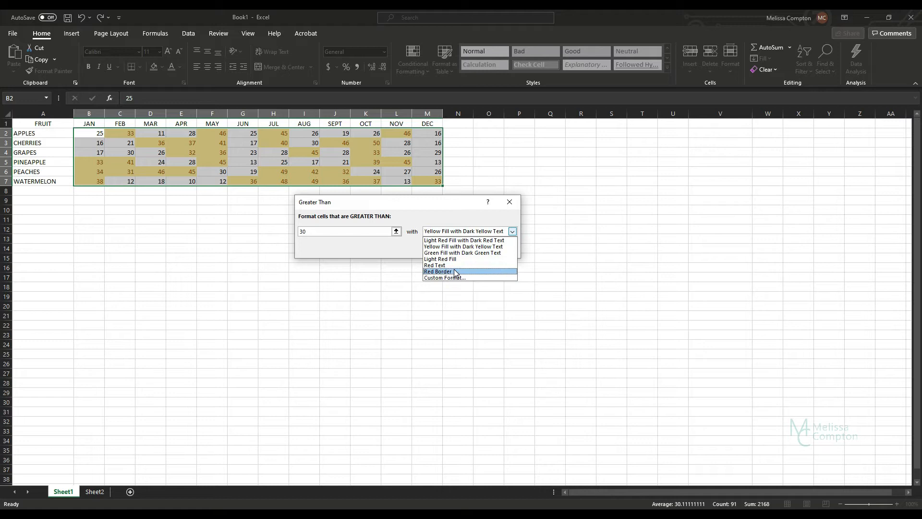
click(438, 271)
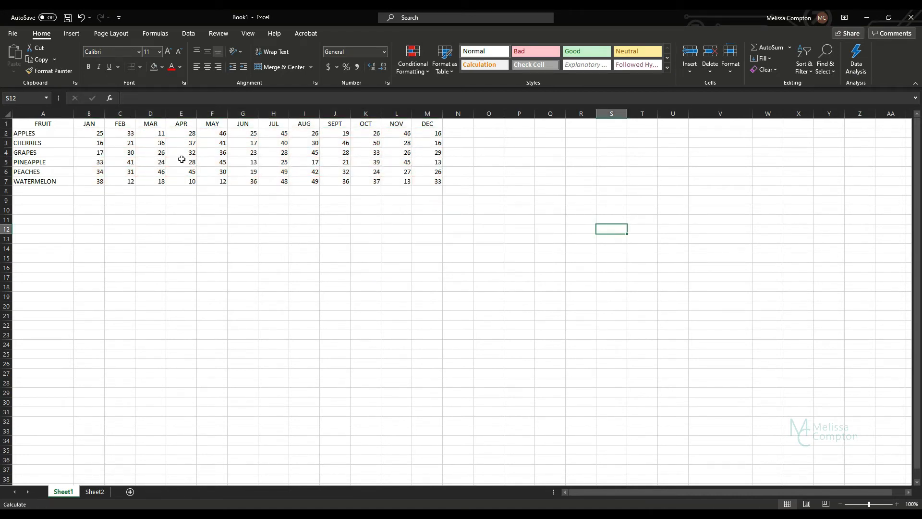
Step: Reselect A1:M7 and show the Quick Analysis Charts suggestions
drag(42, 123, 150, 181)
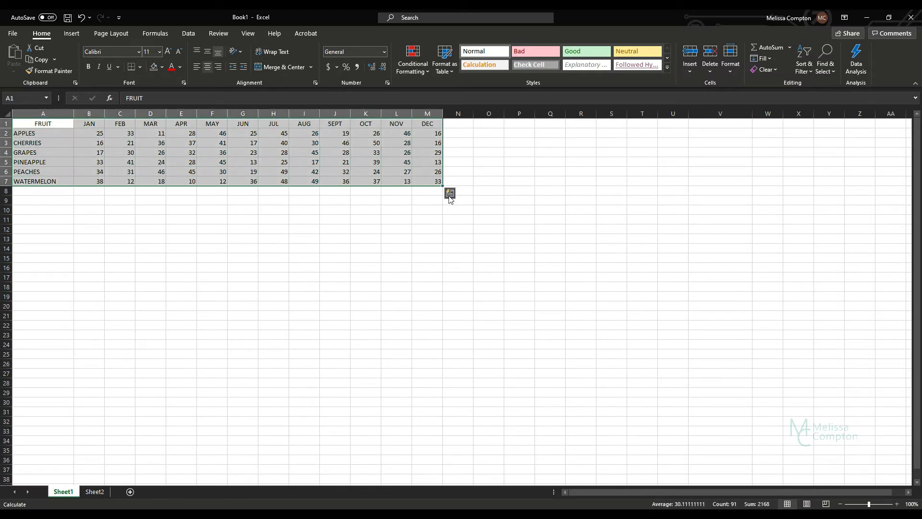
click(450, 193)
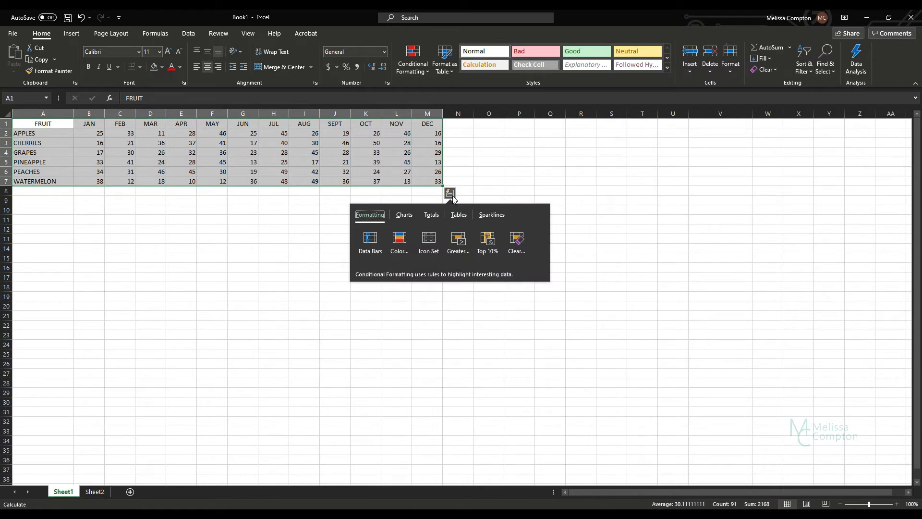
click(404, 214)
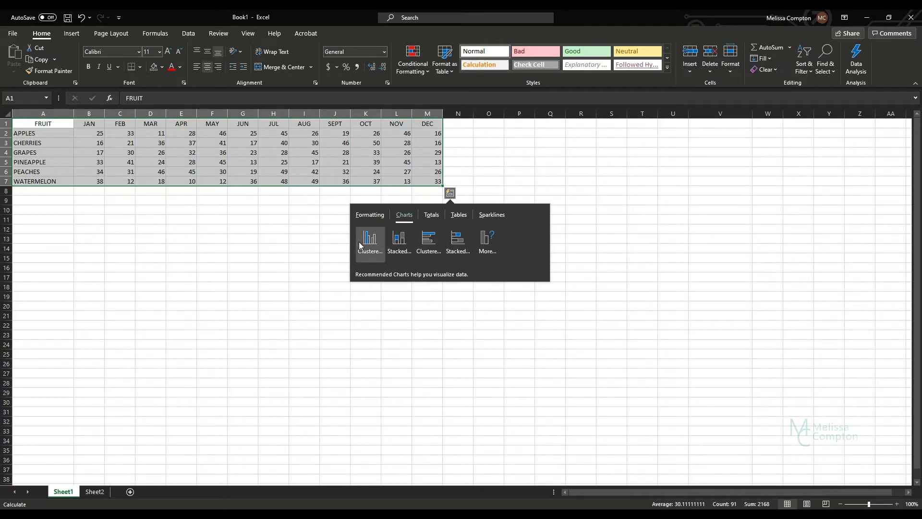
mouse_move(369, 241)
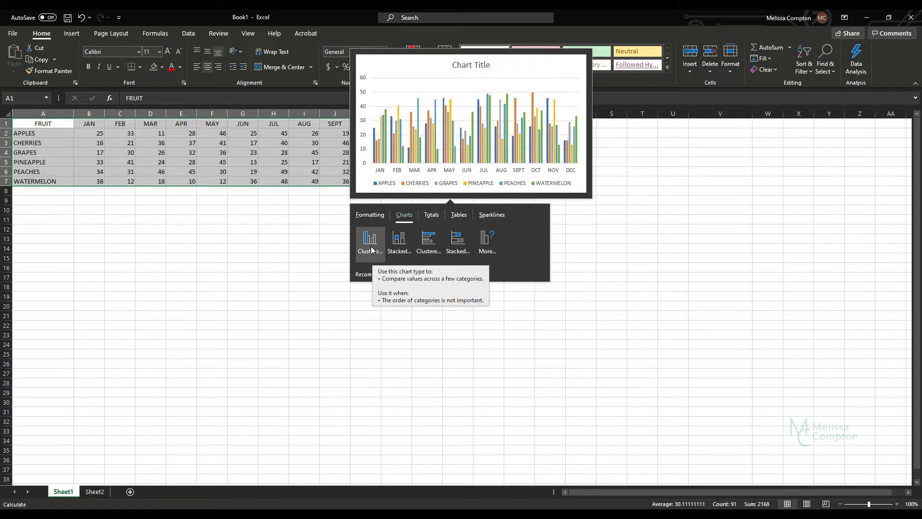
mouse_move(398, 241)
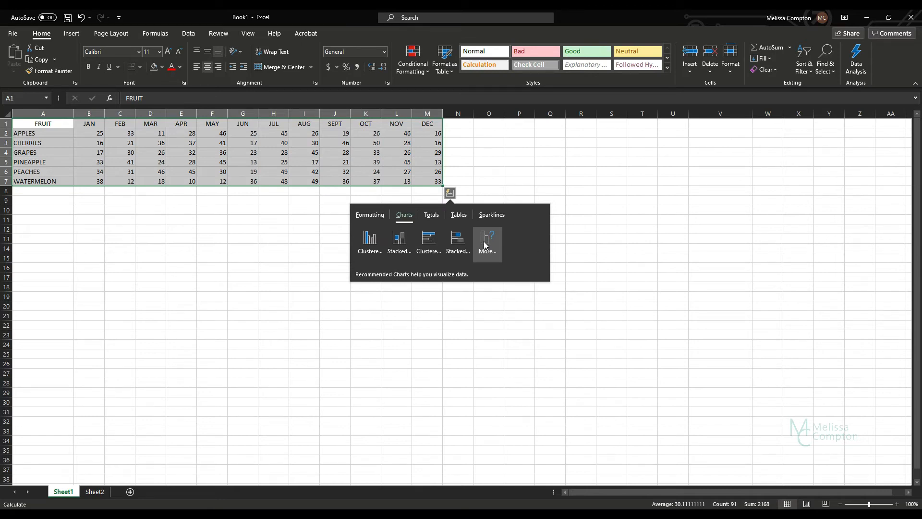
Step: Browse All Charts types, then insert a Pie chart of APPLES monthly sales
click(487, 242)
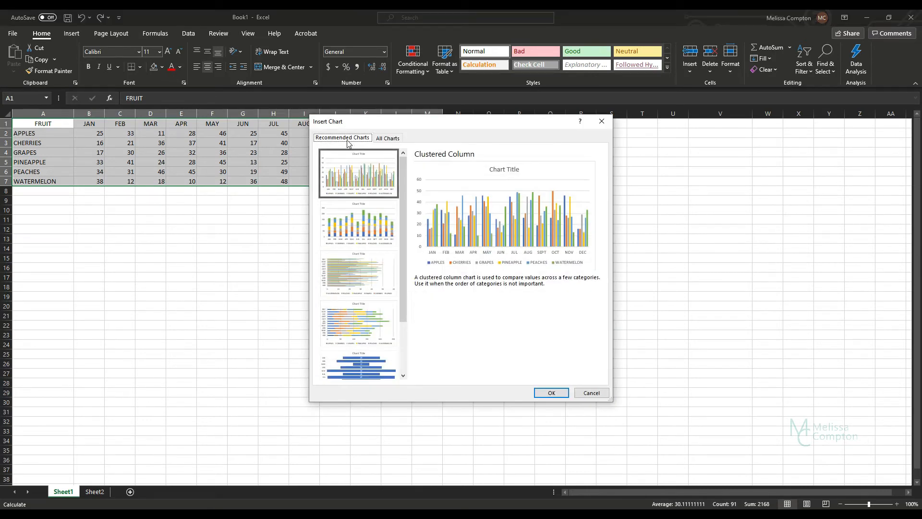
click(388, 138)
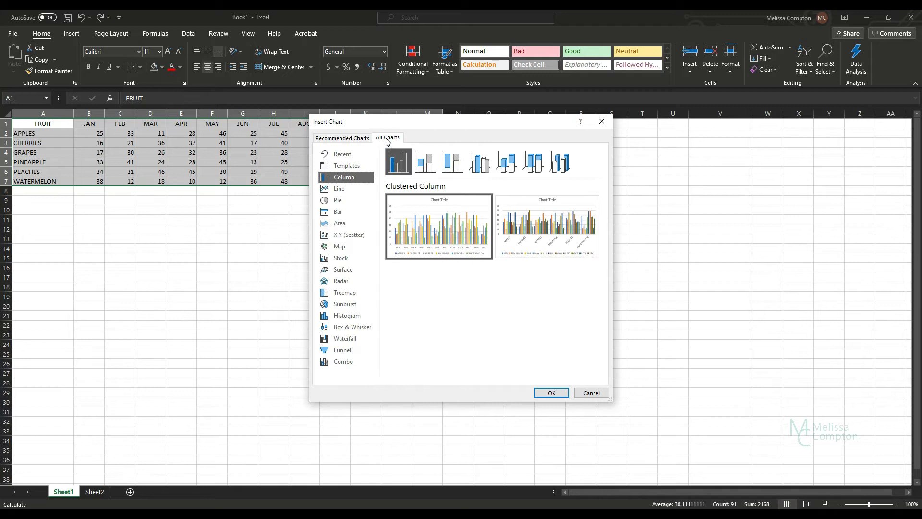
click(338, 211)
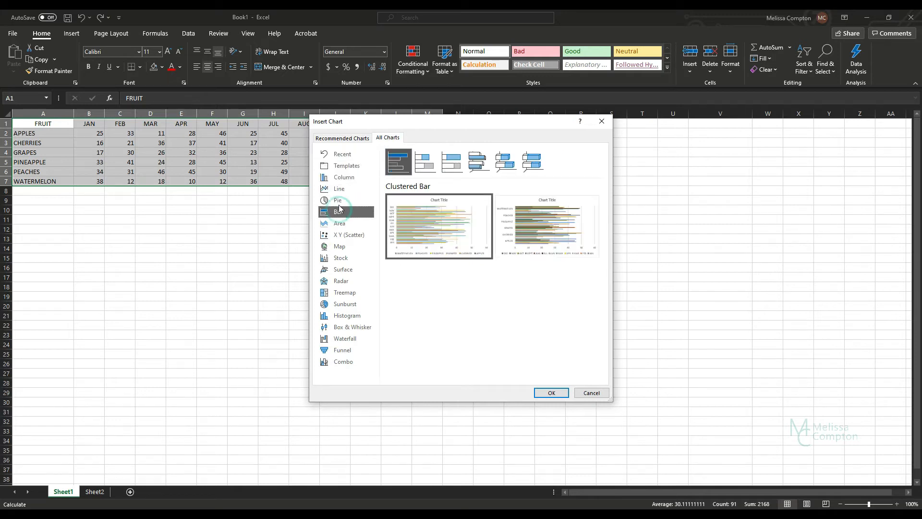
click(337, 200)
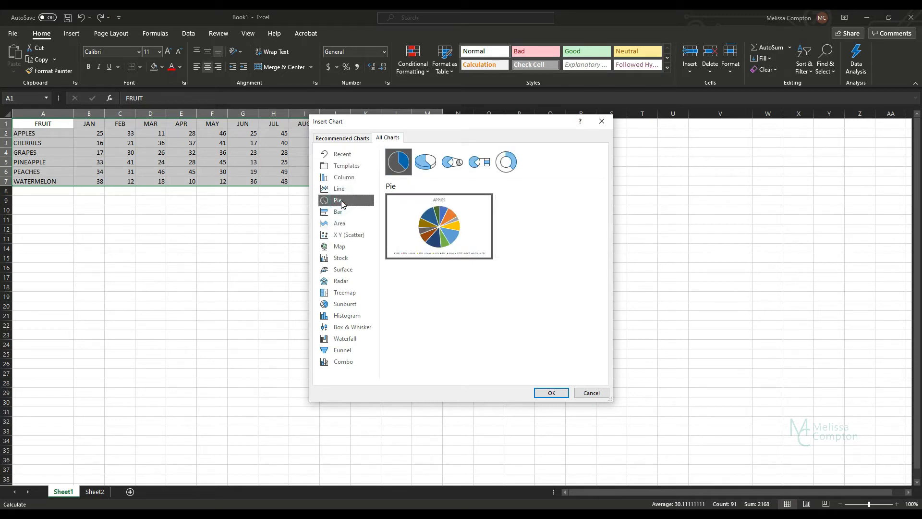
click(349, 235)
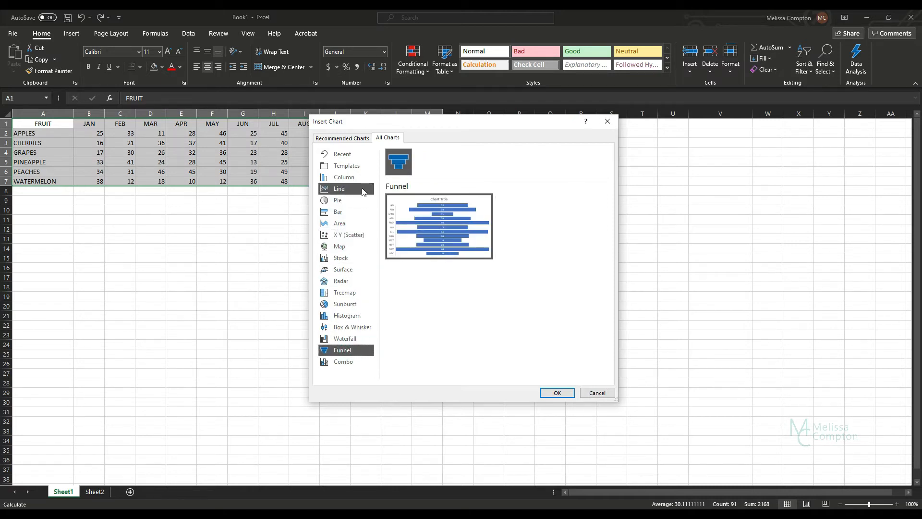
click(338, 200)
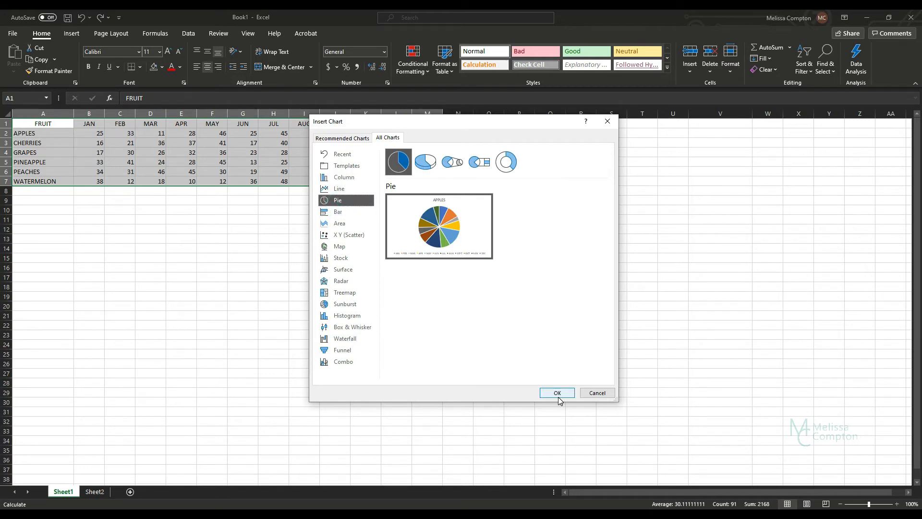
click(557, 392)
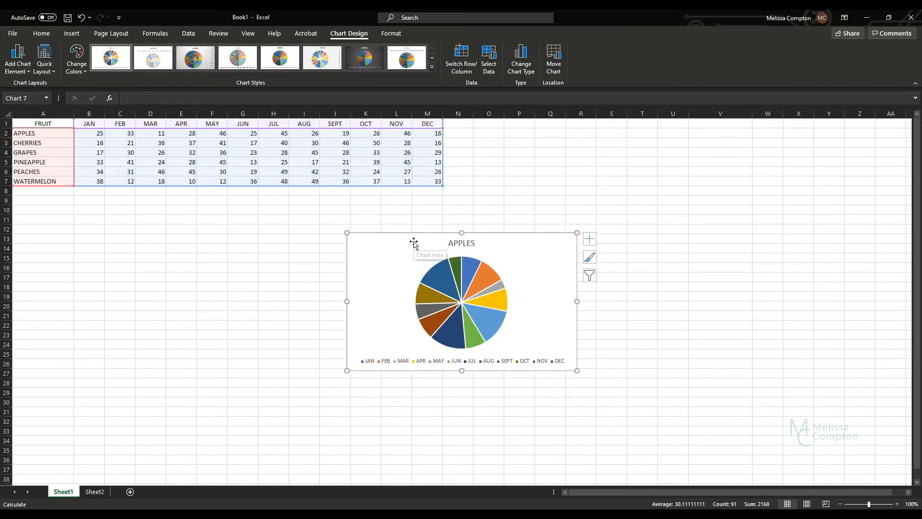
Step: Move the pie chart aside and reopen Quick Analysis for the fruit data
drag(461, 301, 226, 266)
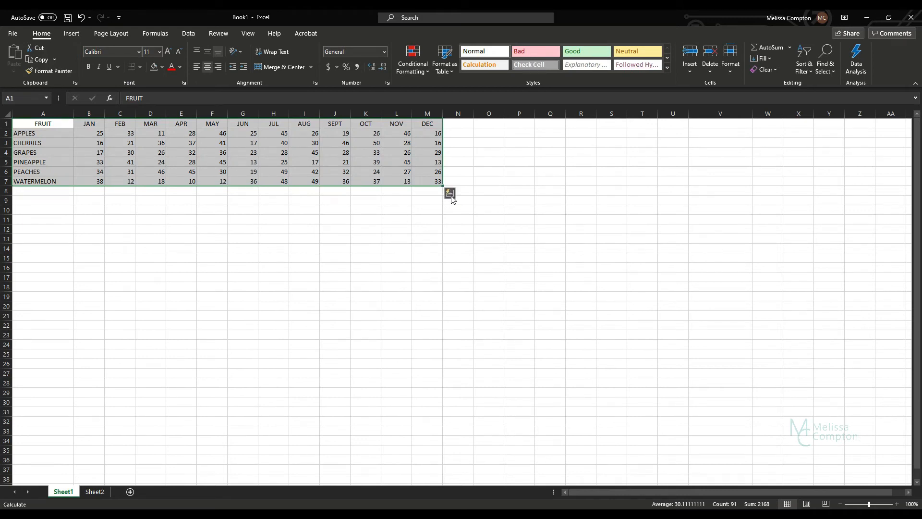
click(450, 193)
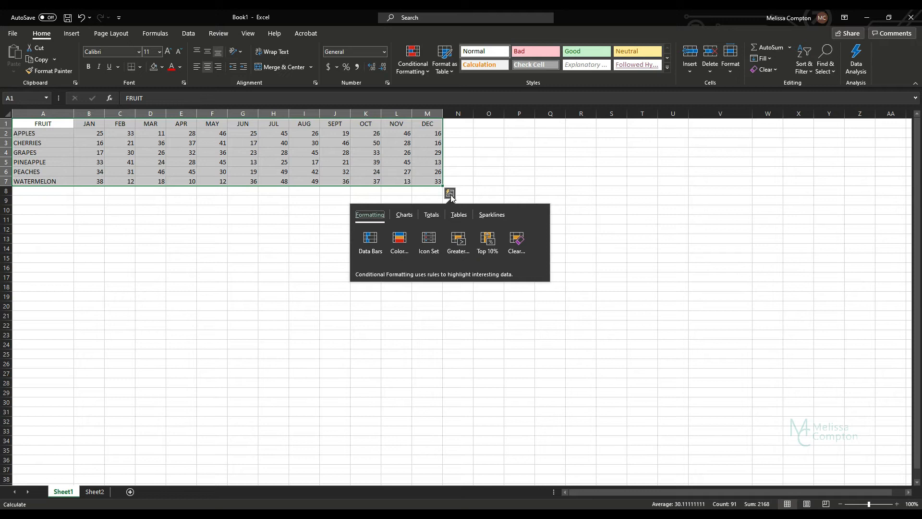
Step: Preview Sum, Running Total and Count rows and columns from the Totals options
click(431, 214)
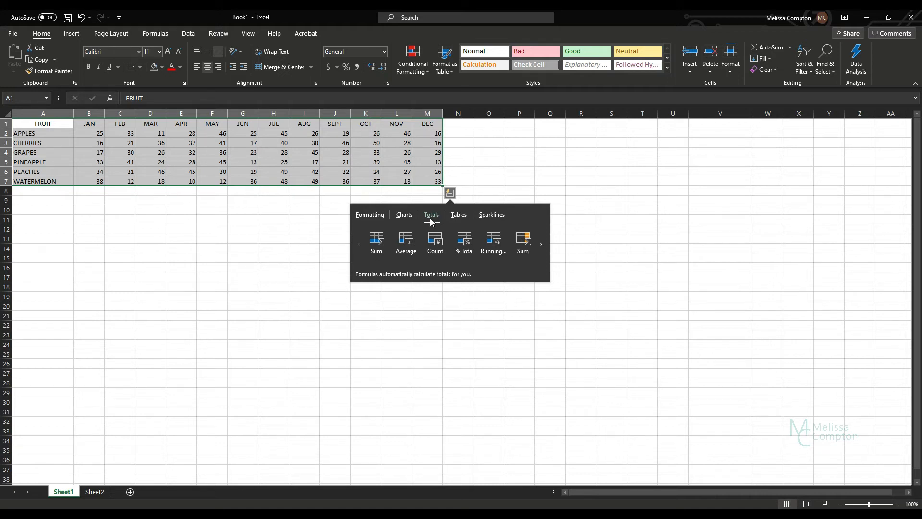
click(375, 240)
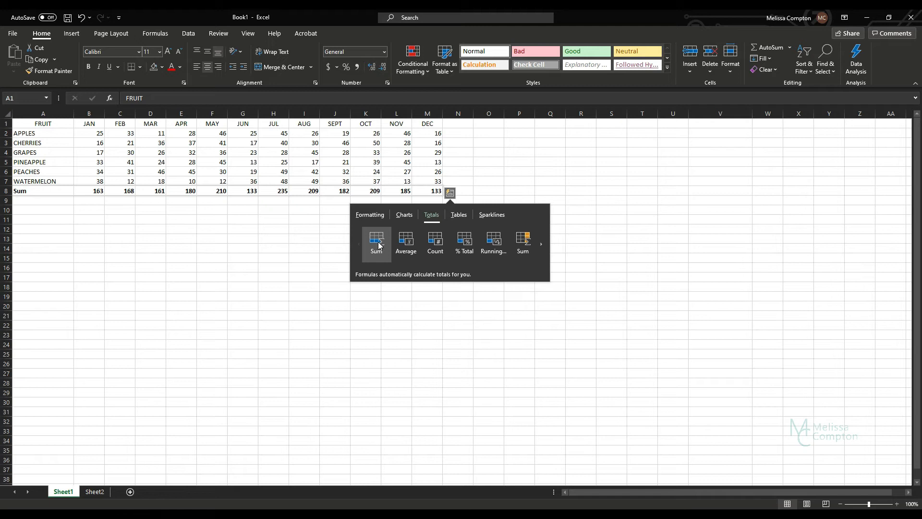
click(522, 242)
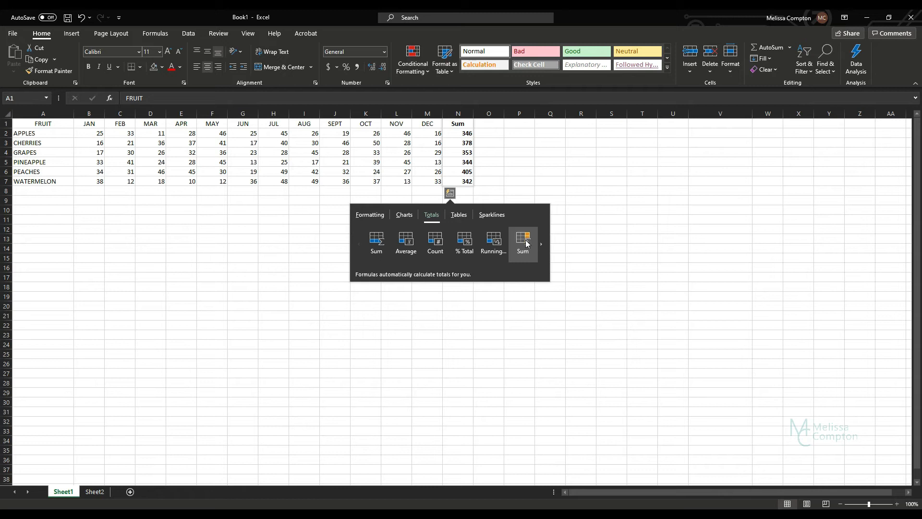
click(492, 244)
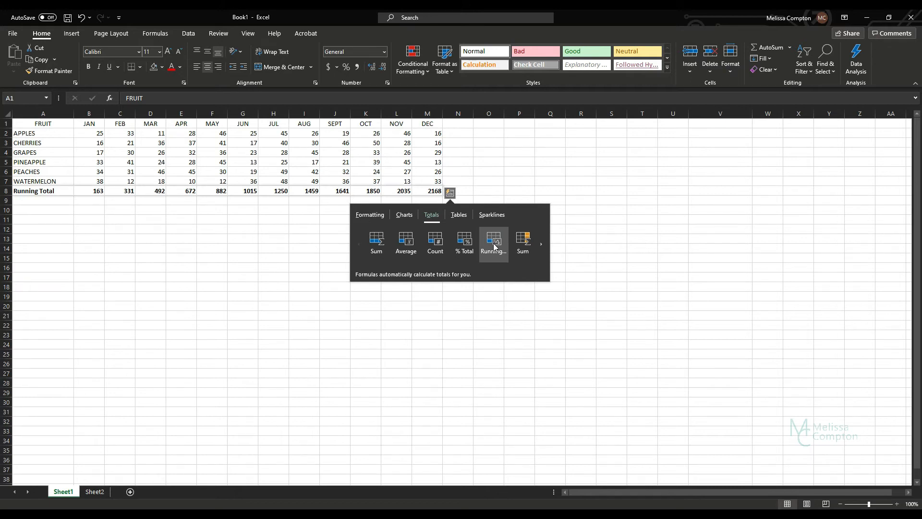
click(436, 241)
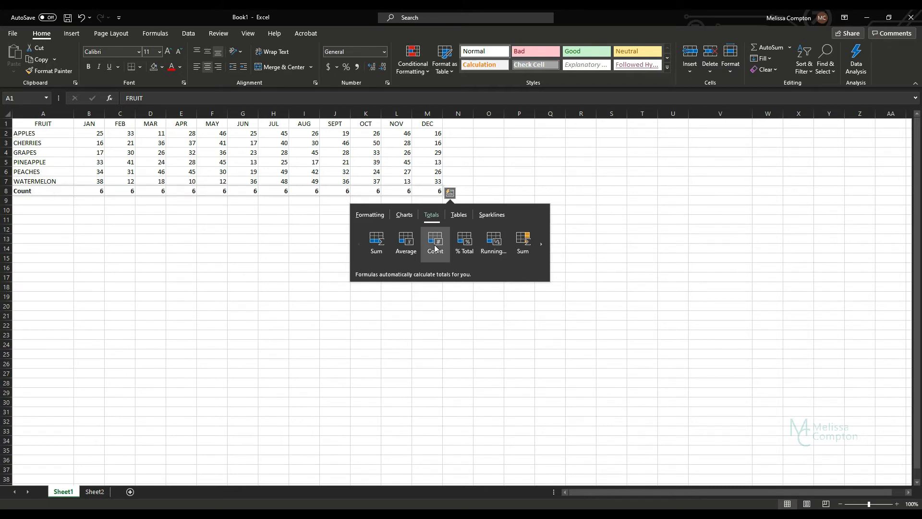
click(522, 243)
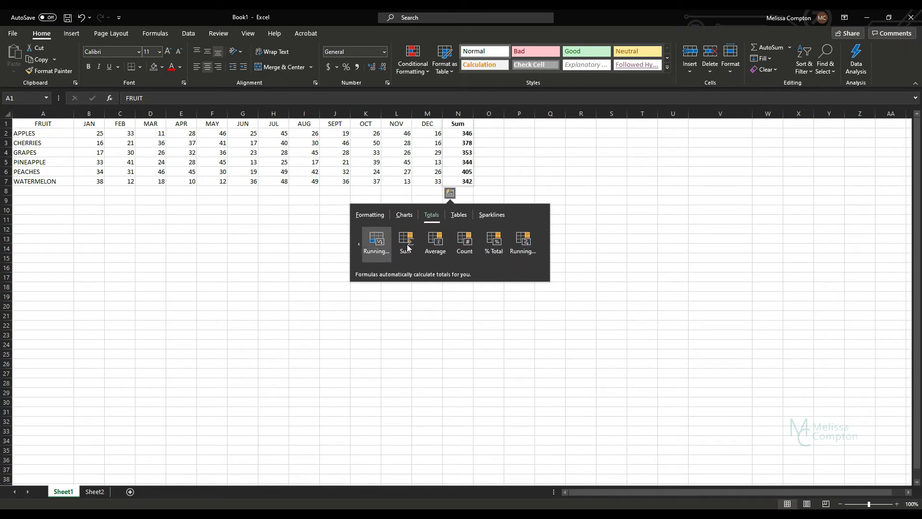
click(464, 242)
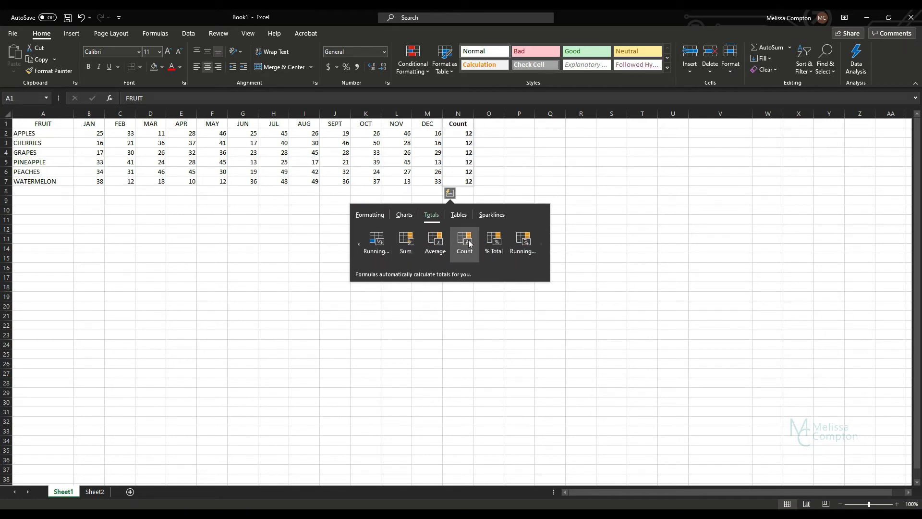
click(493, 241)
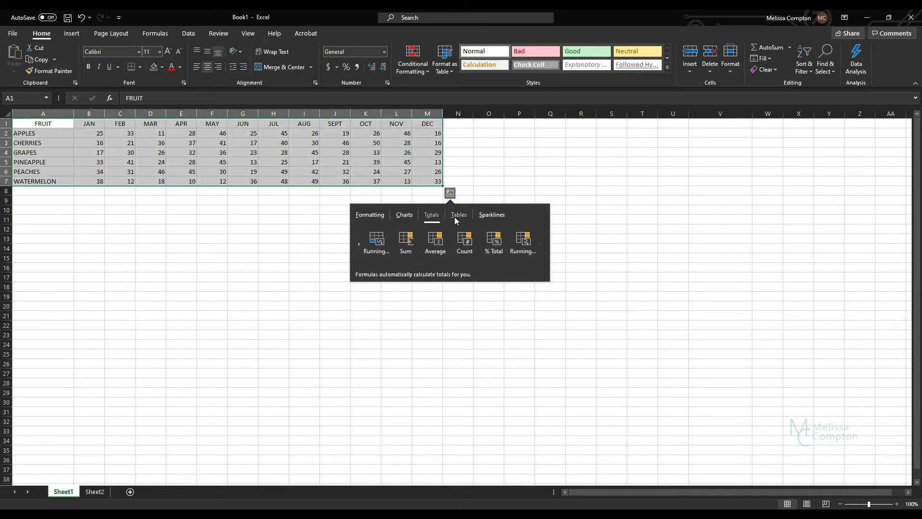
Step: Convert the fruit data to a table, filter FRUIT to CHERRIES, then show all fruits
click(458, 214)
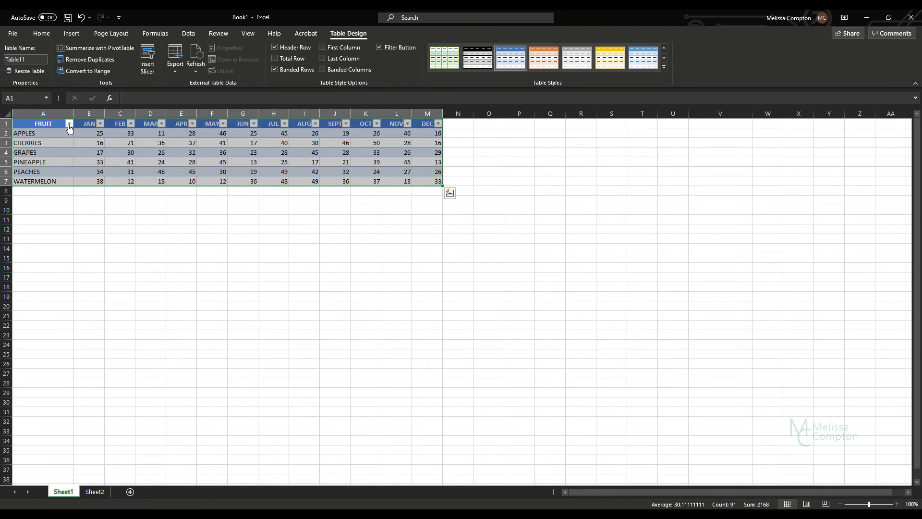
click(68, 124)
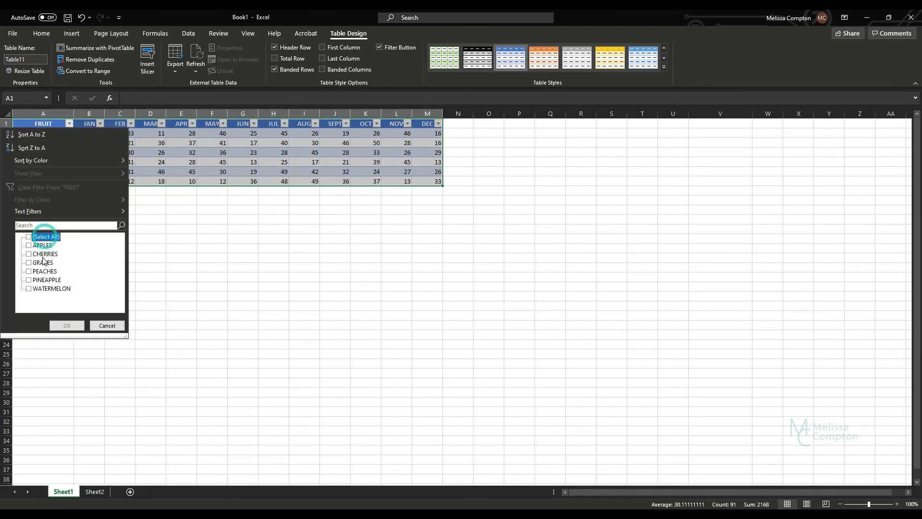
click(66, 326)
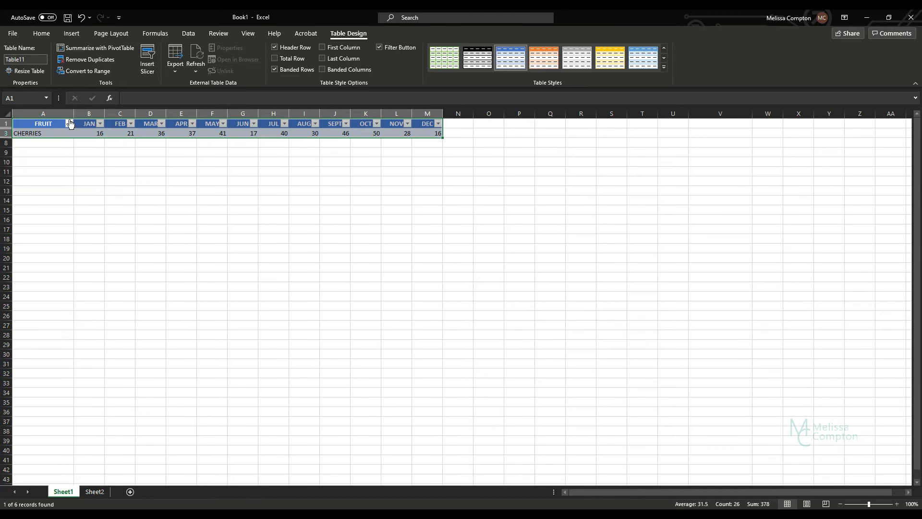
click(68, 124)
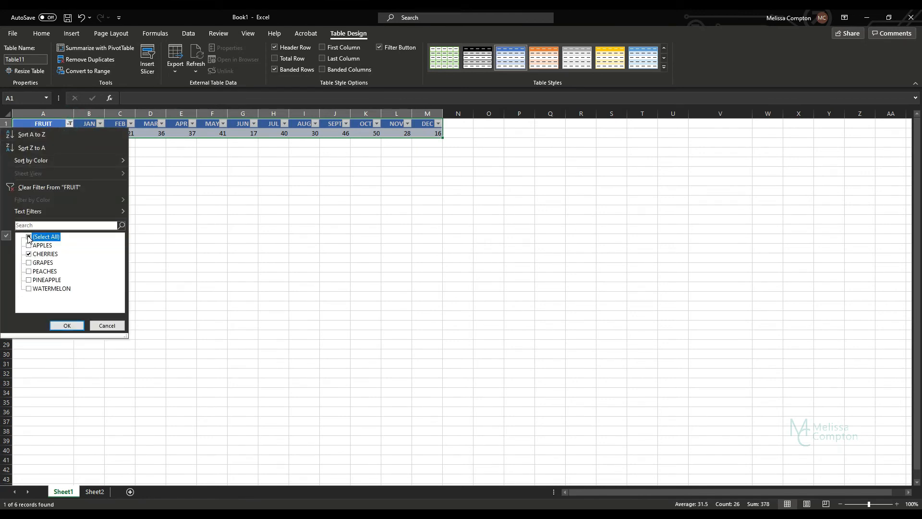
click(66, 325)
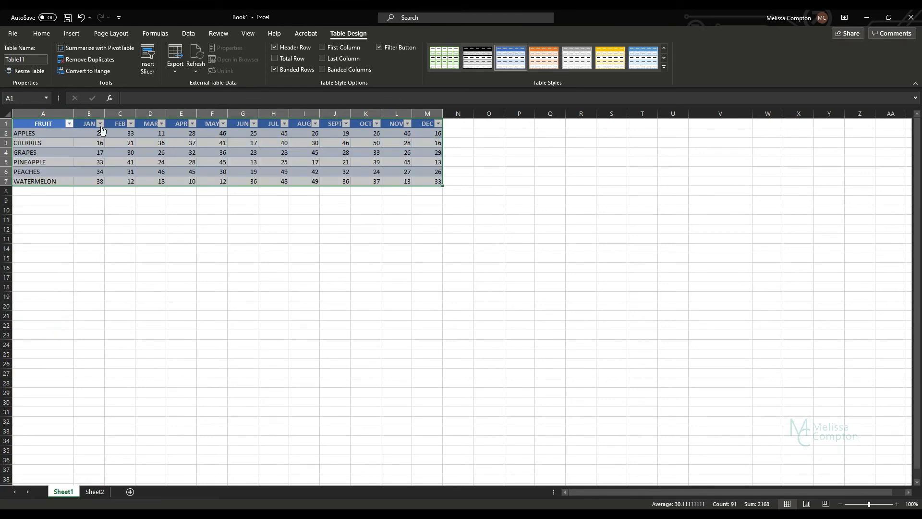
mouse_move(99, 124)
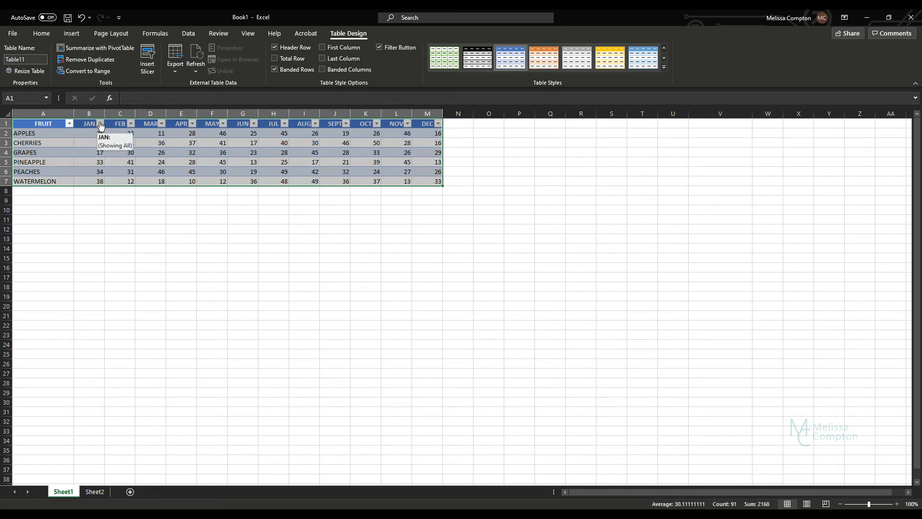
Step: Apply a JAN Number Filter of Less Than 30
click(100, 123)
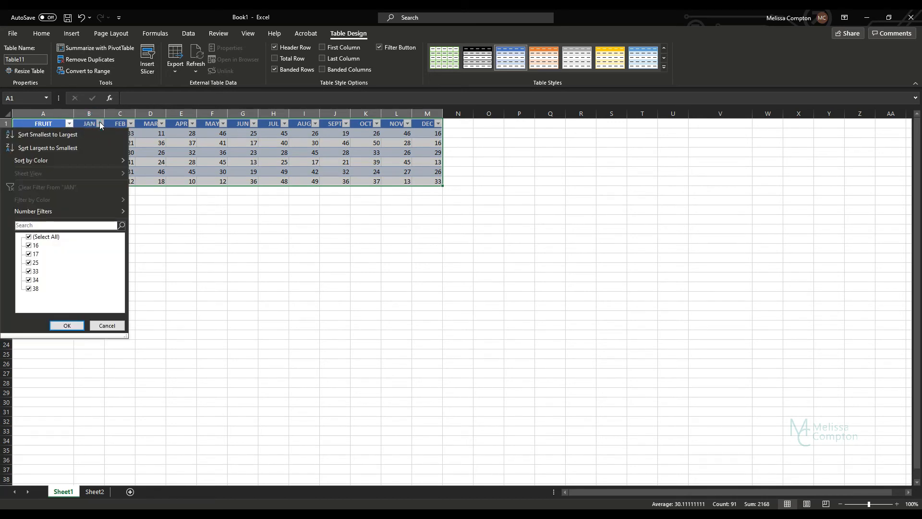
click(34, 210)
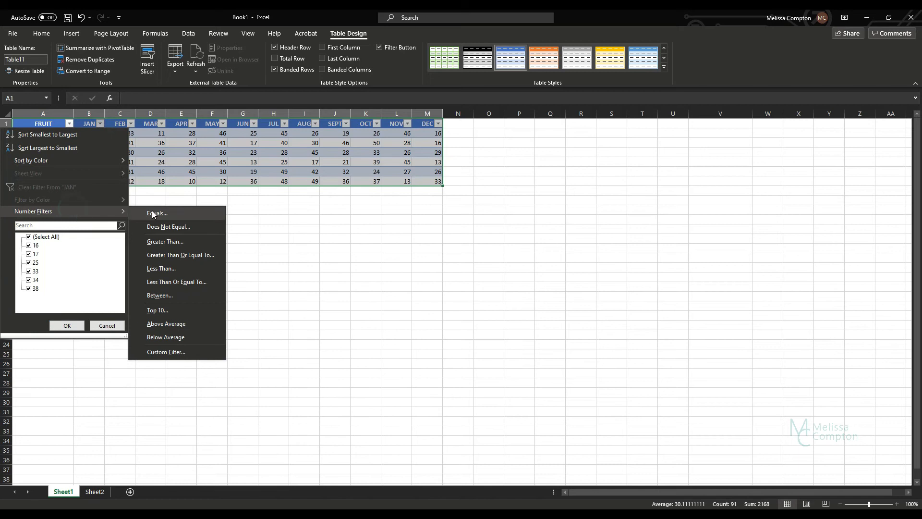
mouse_move(165, 270)
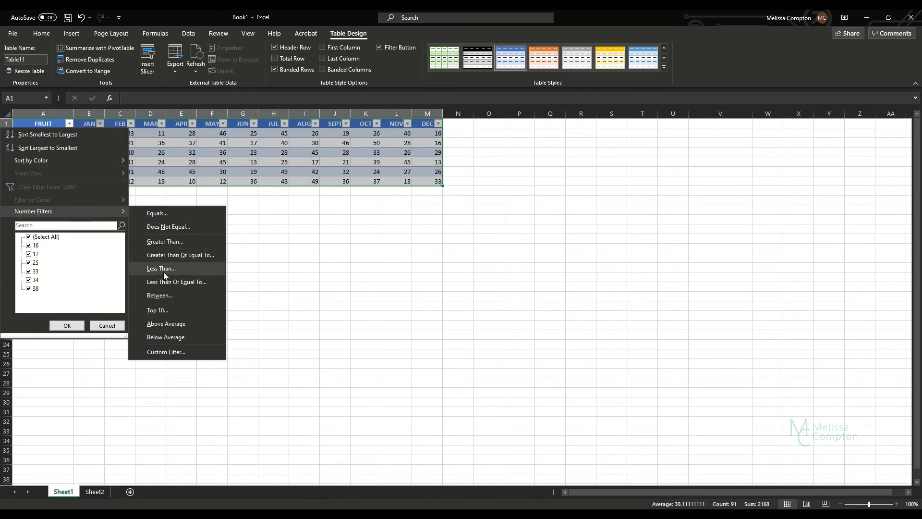
click(162, 268)
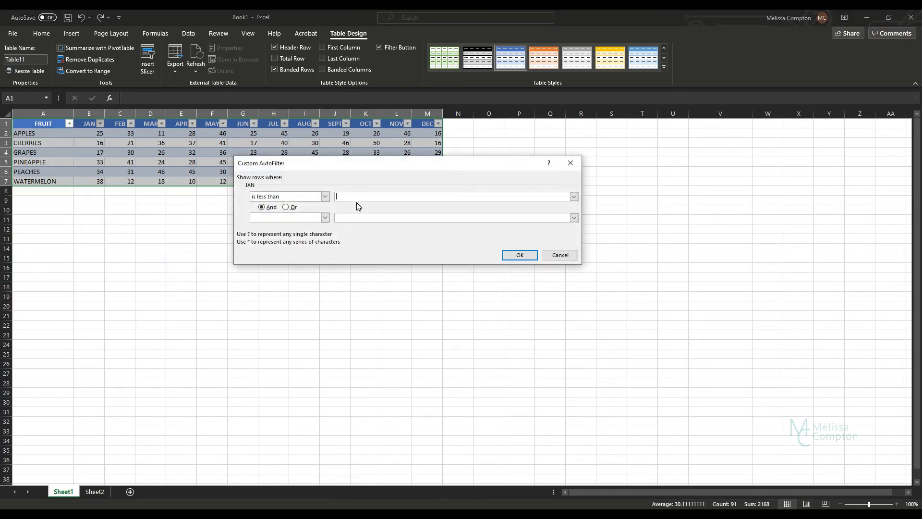
text(30)
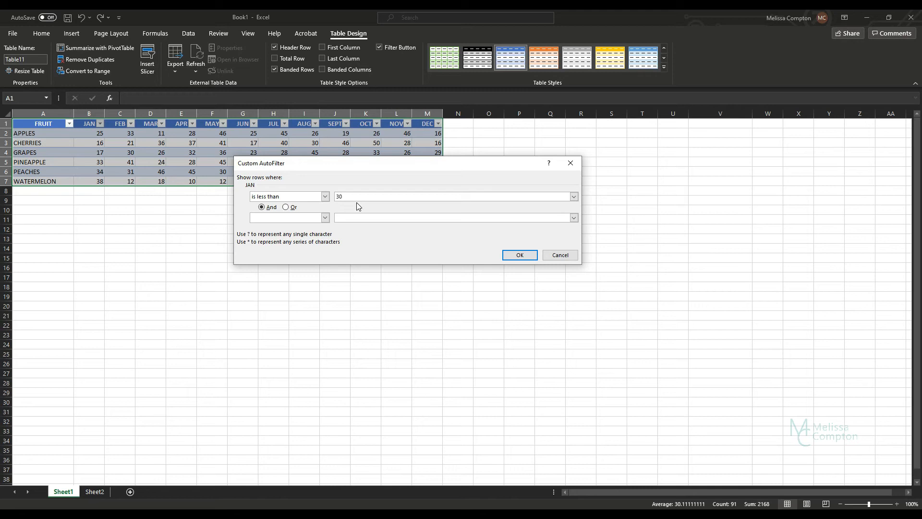
click(519, 255)
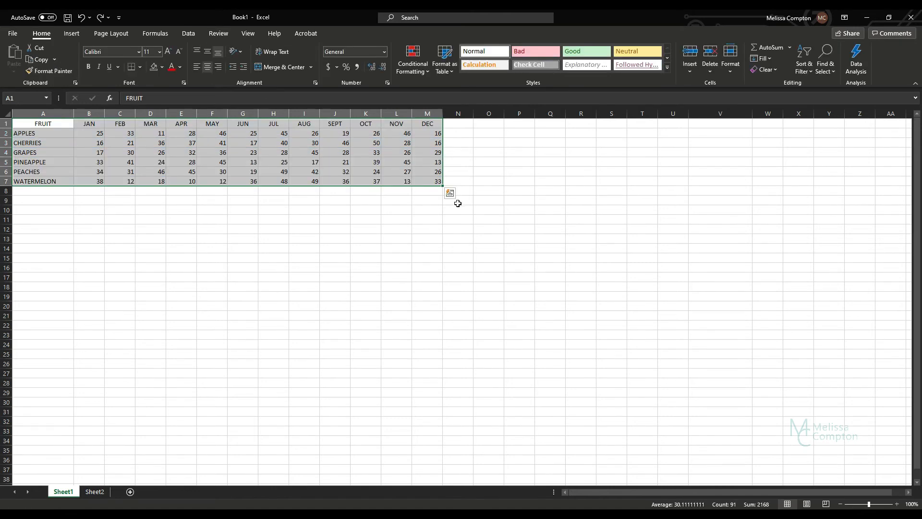
Step: Insert Line sparklines from Quick Analysis Sparklines into column N for the six fruit rows
click(449, 194)
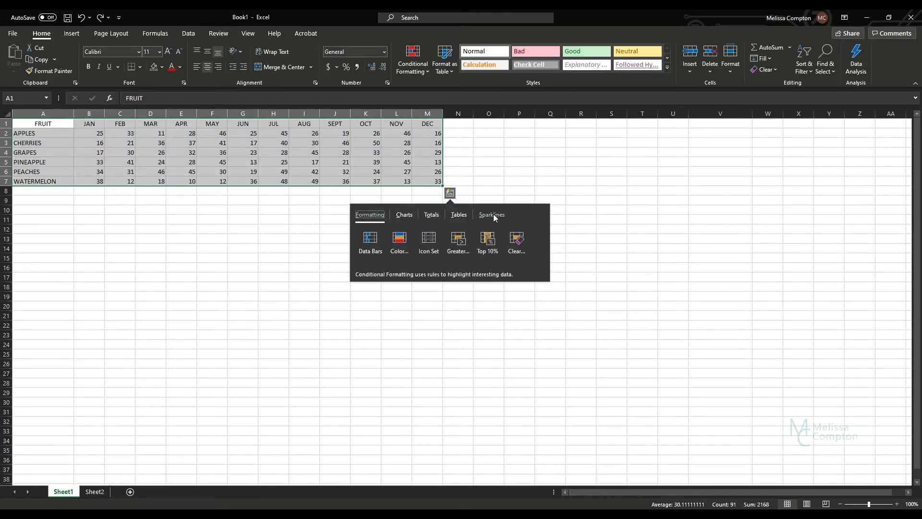
click(491, 216)
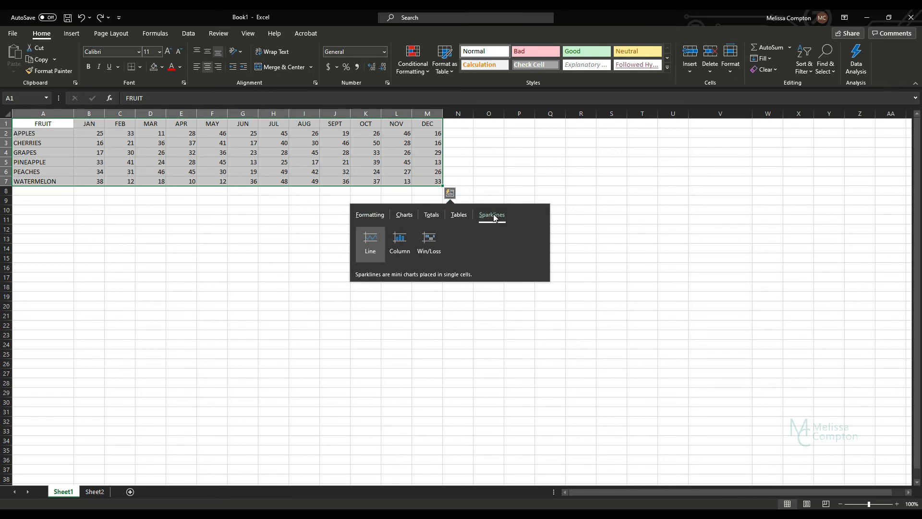
click(370, 238)
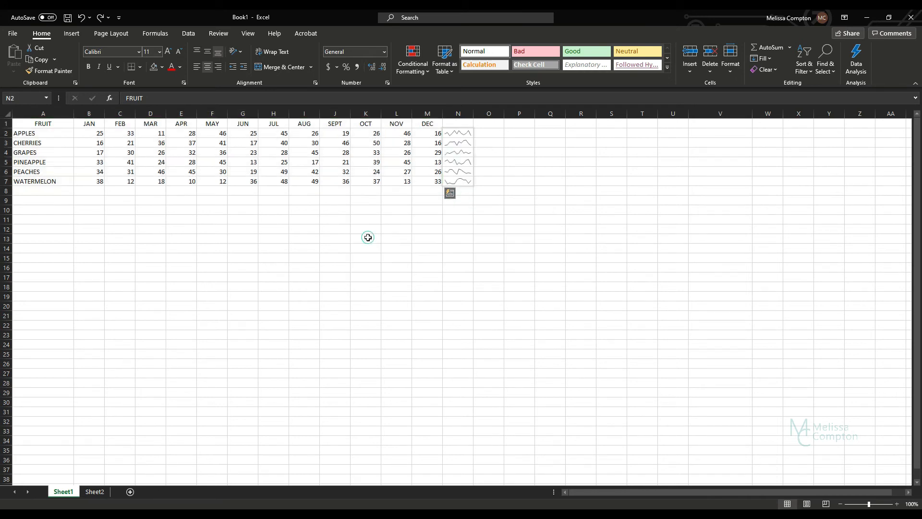
click(448, 193)
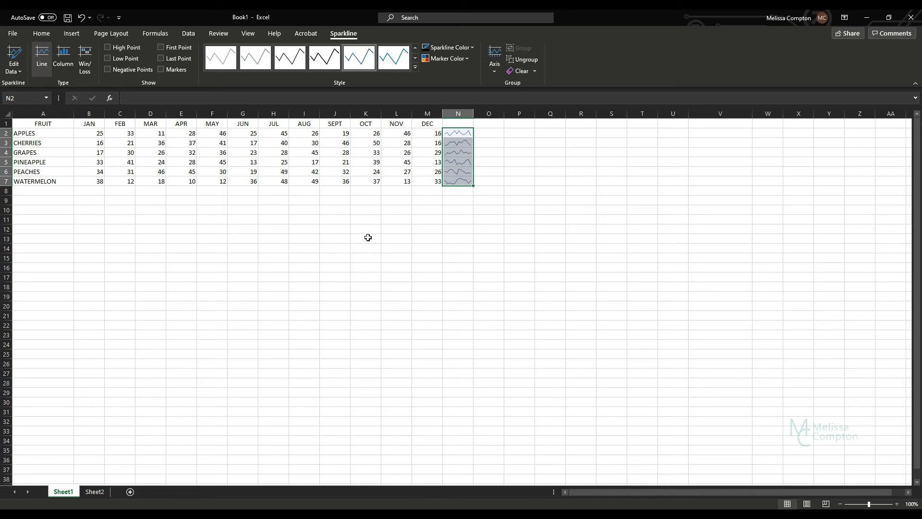
mouse_move(266, 253)
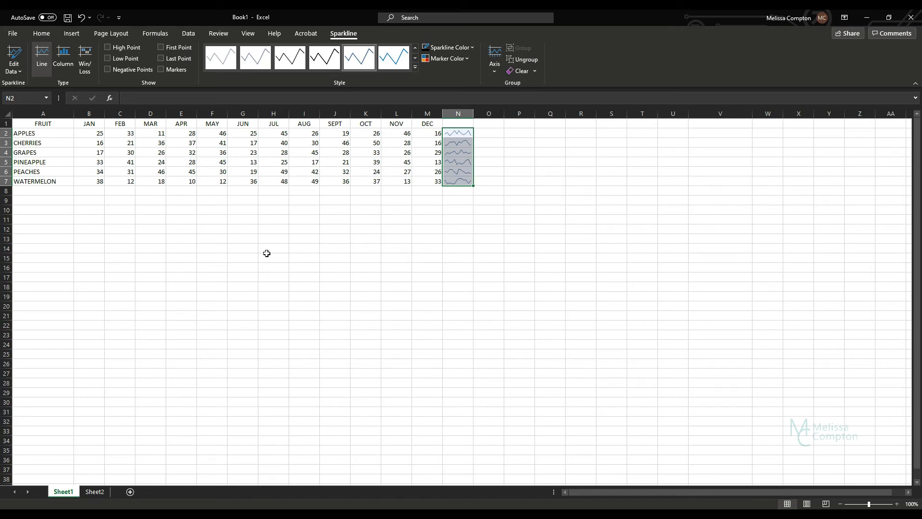
mouse_move(200, 352)
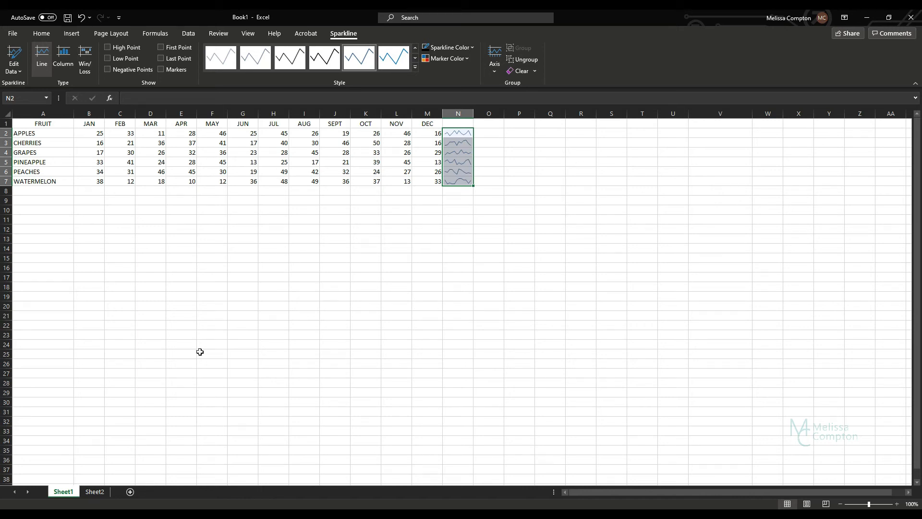
mouse_move(366, 203)
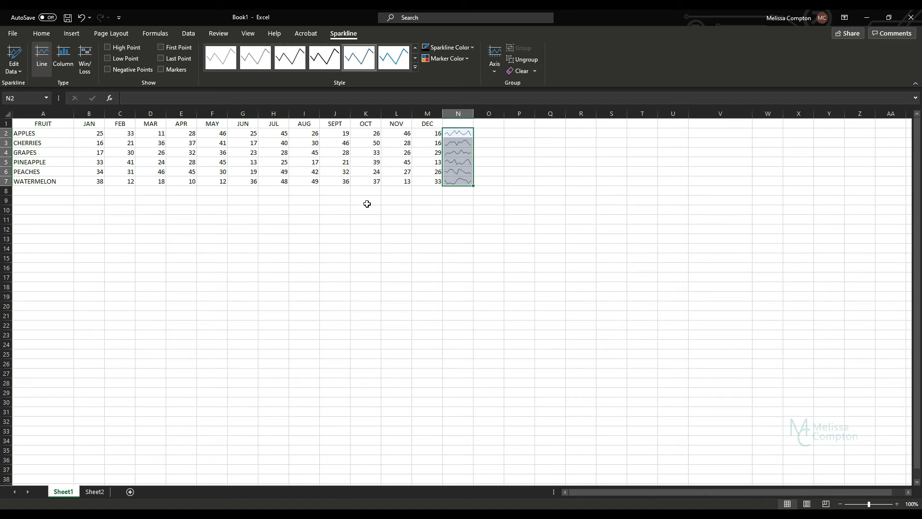
mouse_move(26, 112)
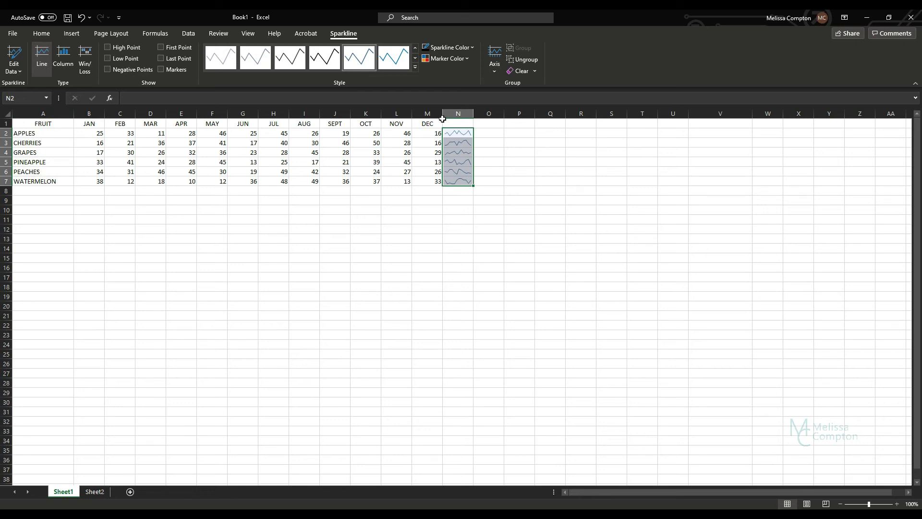
mouse_move(113, 129)
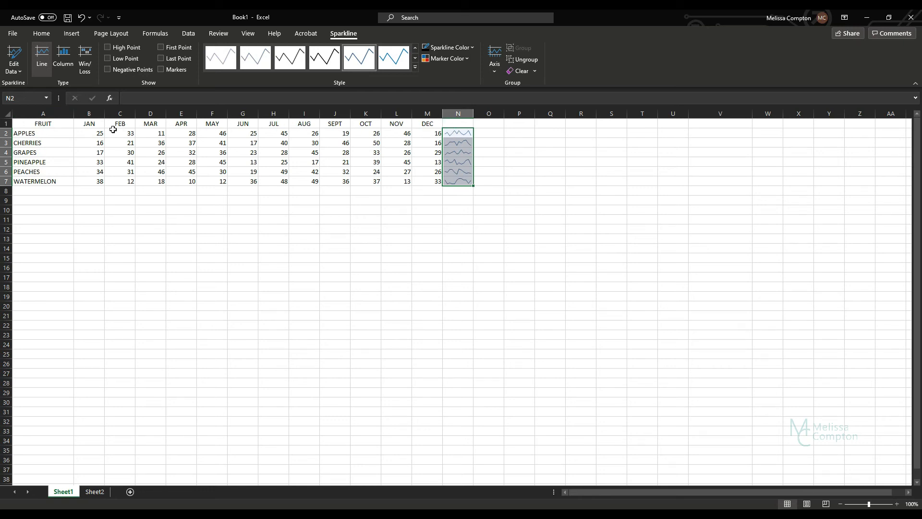
Step: Open the Sheet2 tab with months down column A and fruits across
click(93, 491)
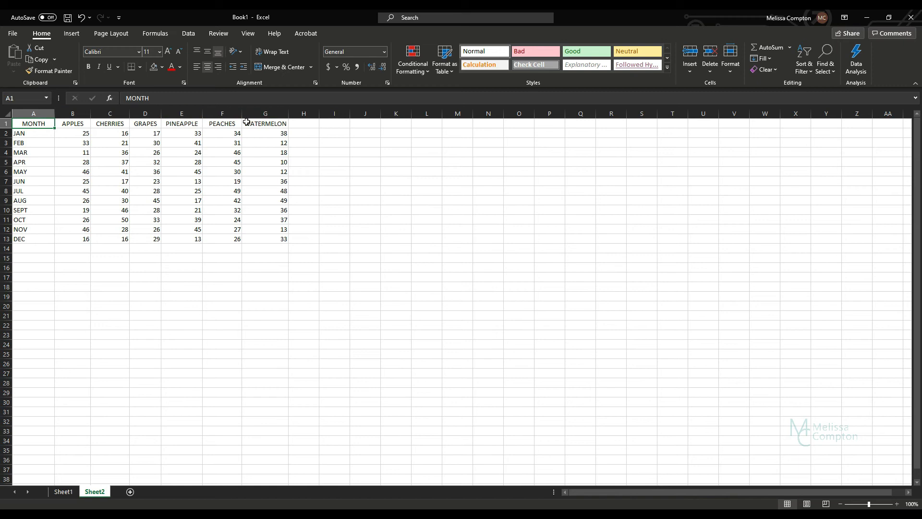
Step: Select Sheet2's A1:G13 and preview Quick Analysis formatting, chart and Sum-row totals options
drag(33, 123, 265, 239)
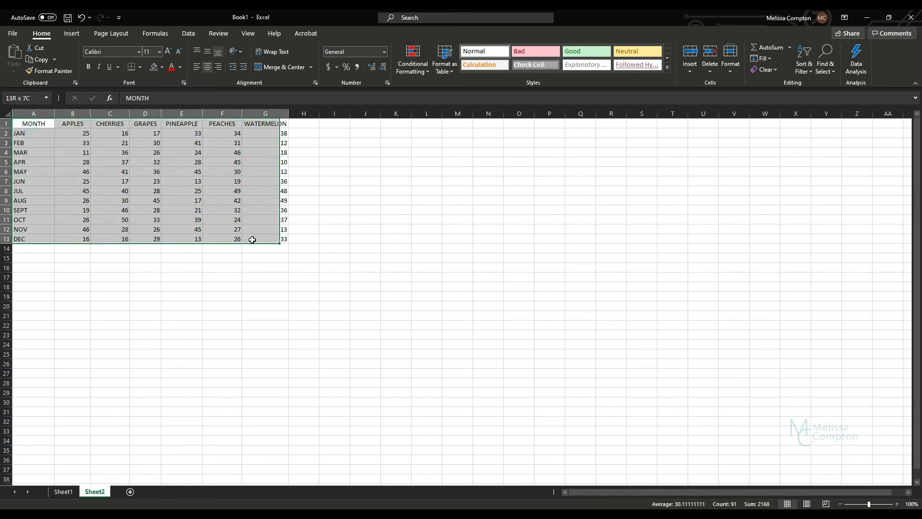
click(296, 252)
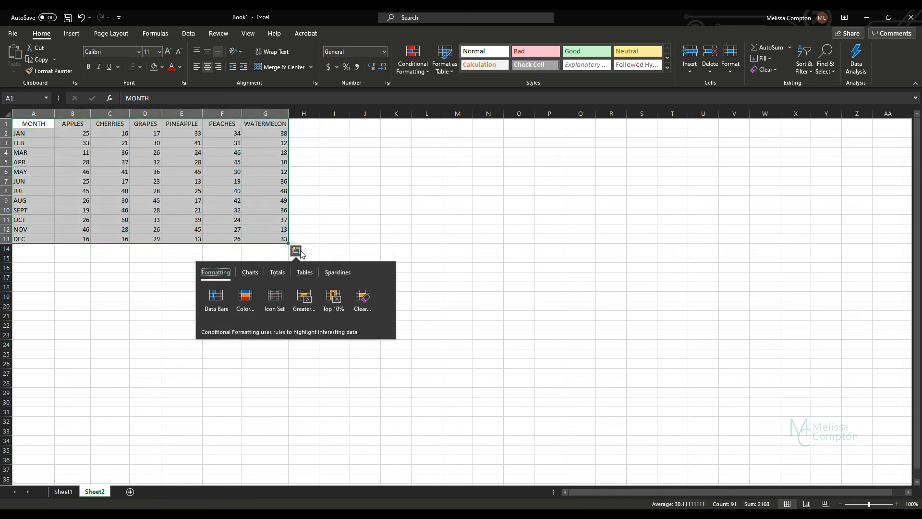
click(216, 300)
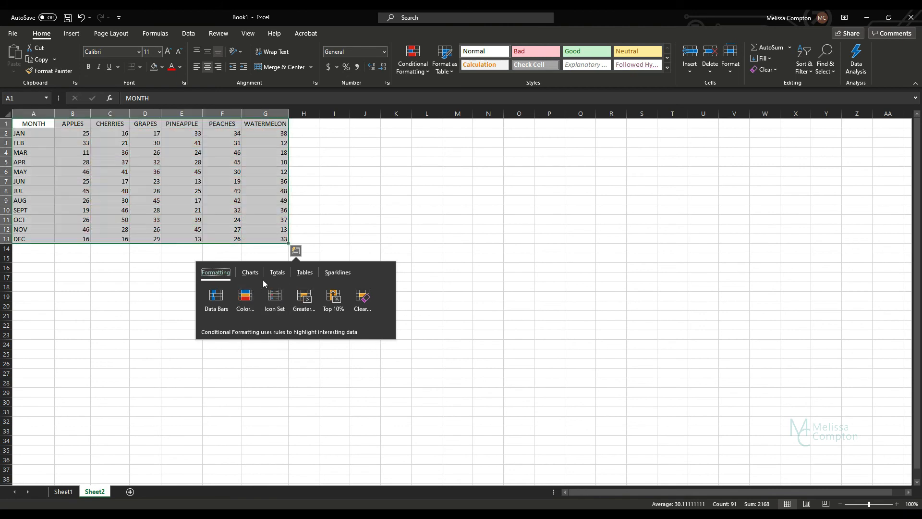
click(250, 272)
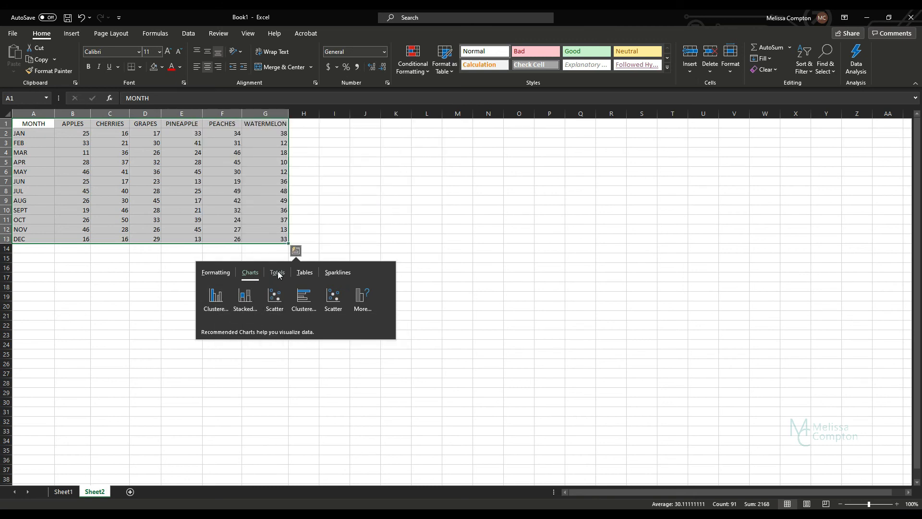
click(277, 272)
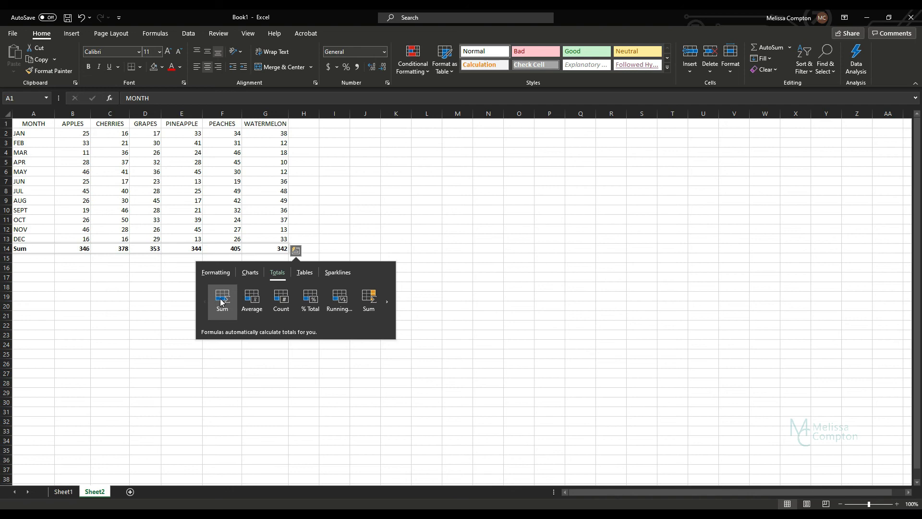
Step: Browse more totals options, then convert A1:G13 into a banded, filterable table
click(339, 299)
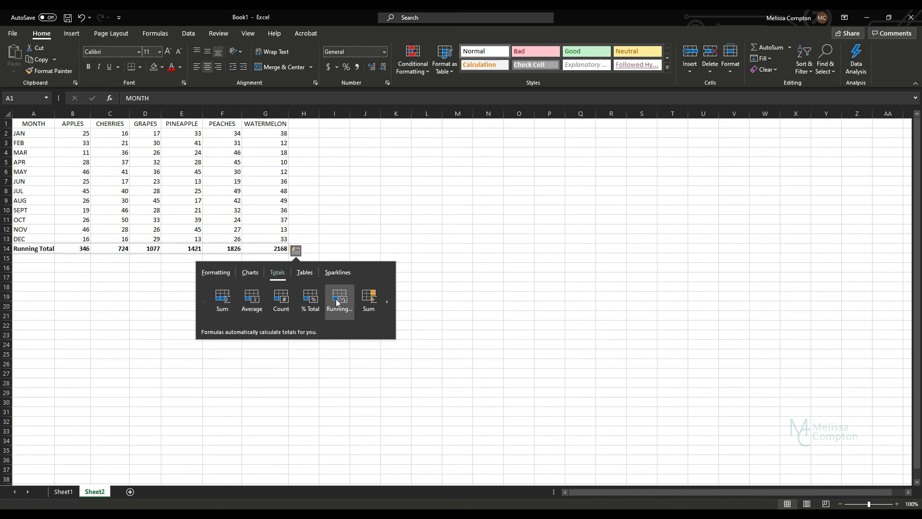
click(369, 300)
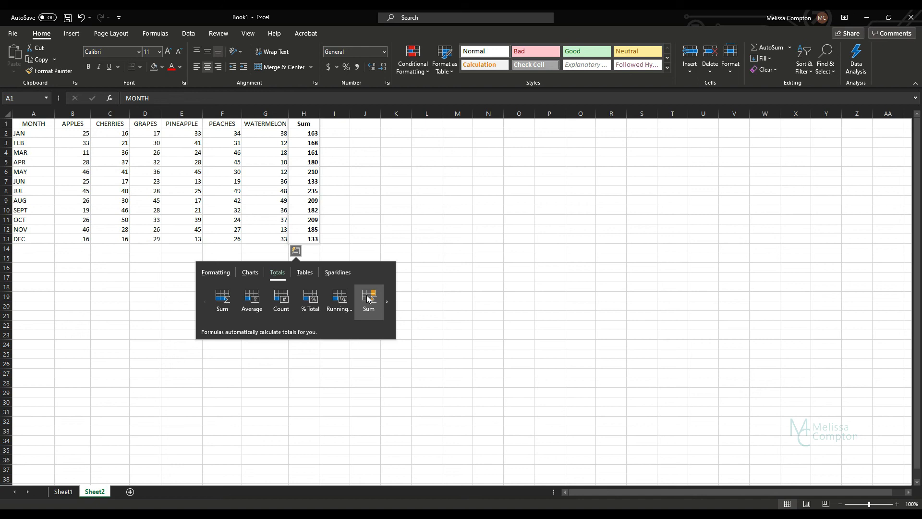
click(304, 272)
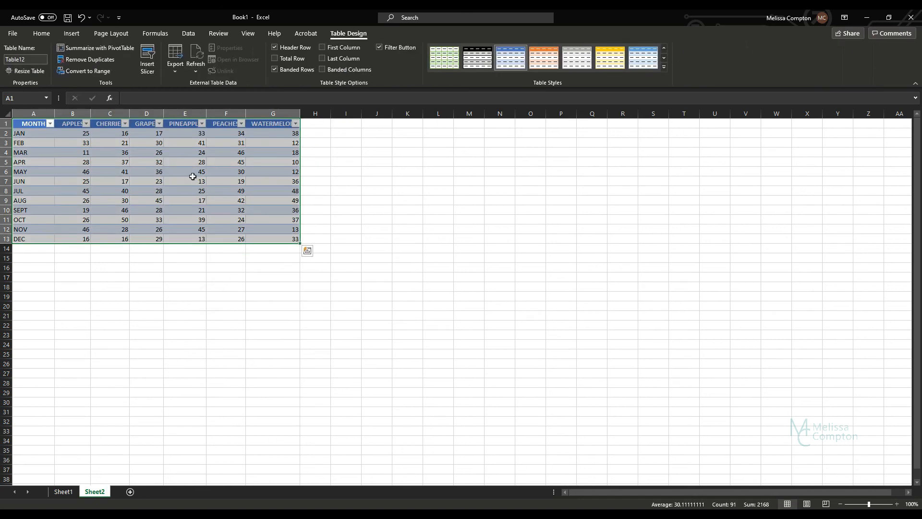
Step: Filter MONTH to JAN, FEB and MAR, then add line sparklines in column H
click(50, 123)
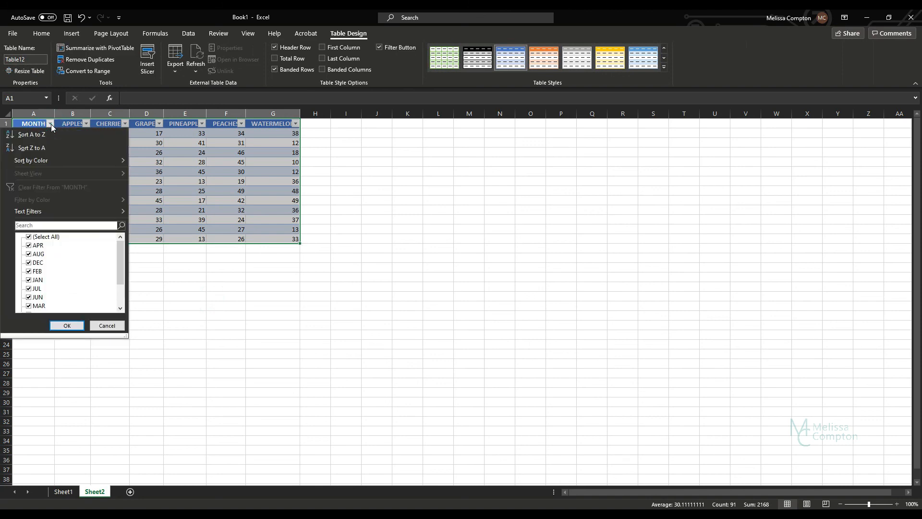
click(28, 236)
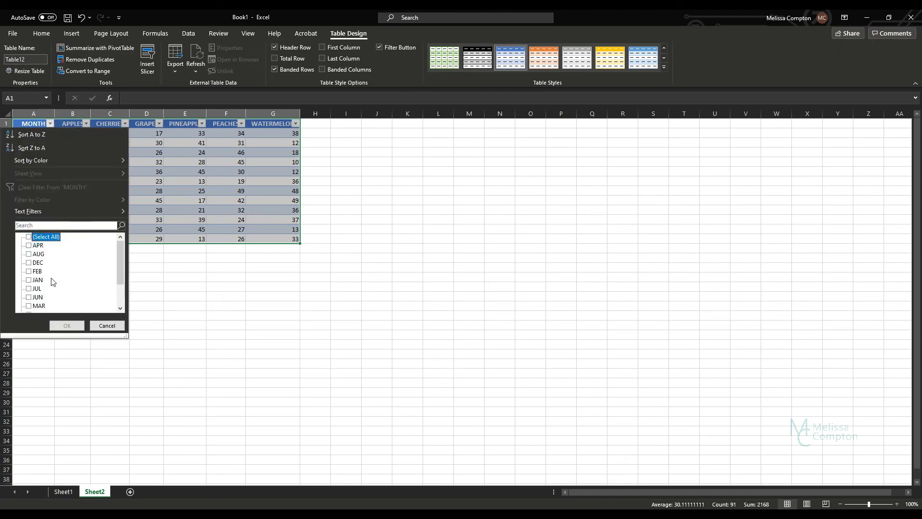
scroll(down, 3)
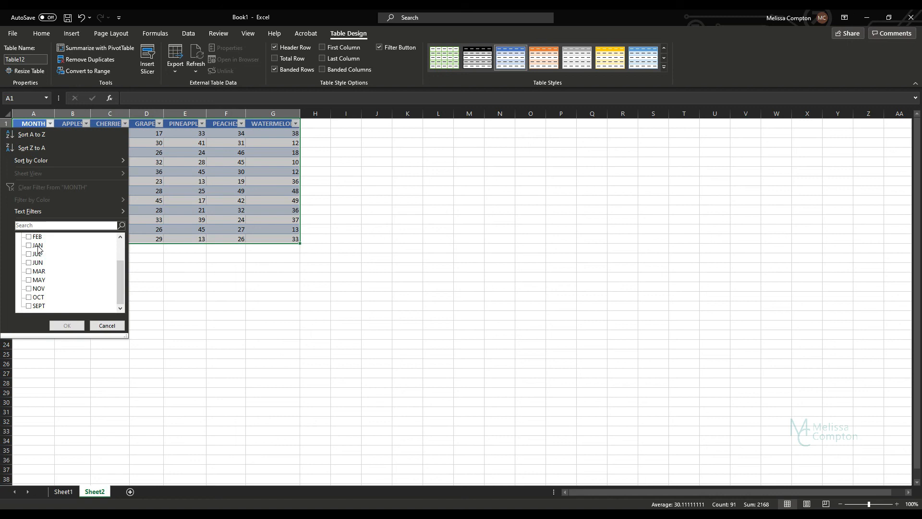
click(28, 279)
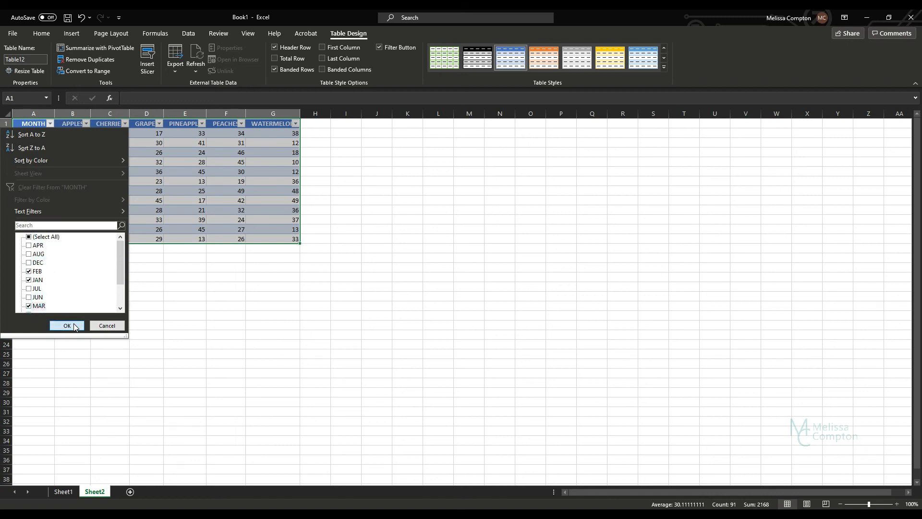
click(66, 325)
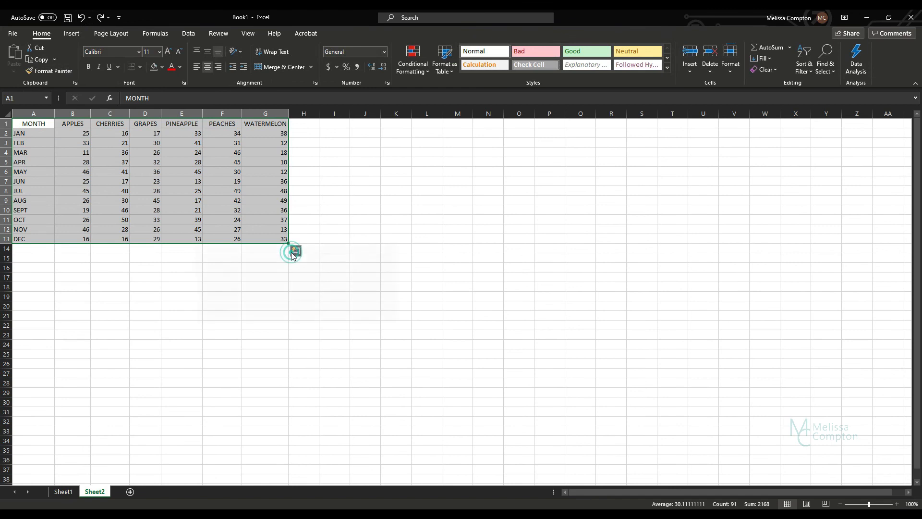
click(296, 250)
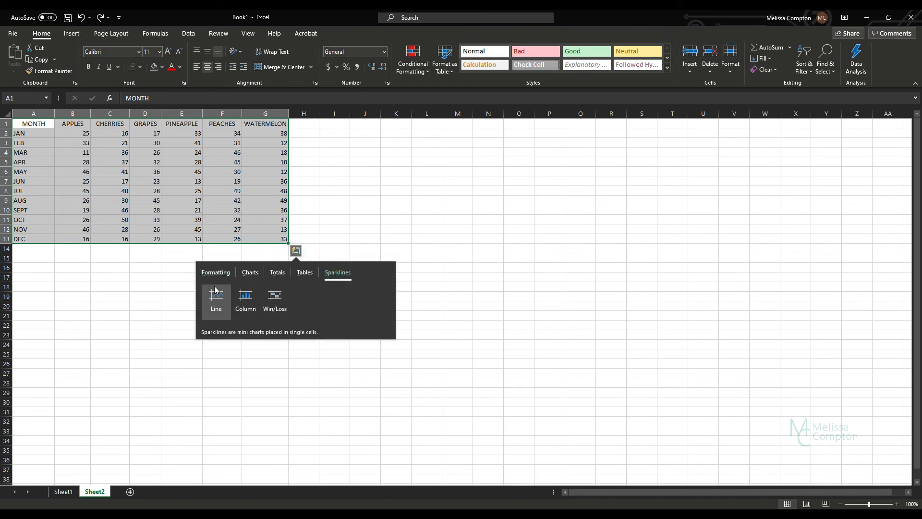
click(215, 297)
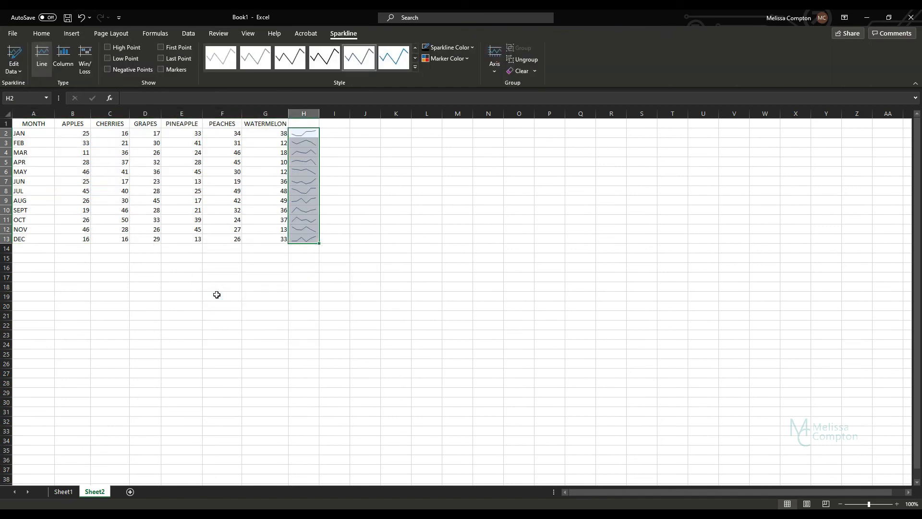